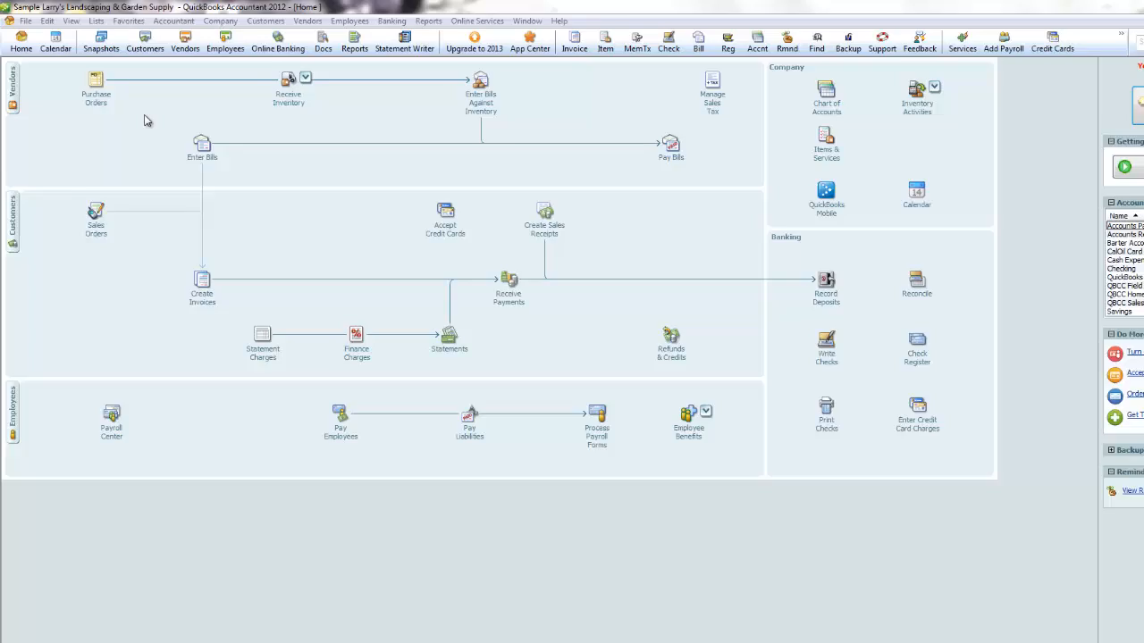
Start a new Receive Payments transaction from the Home screen Customers area
{"action": "left_click", "coordinate": [36, 29]}
{"action": "type", "text": "DJ"}
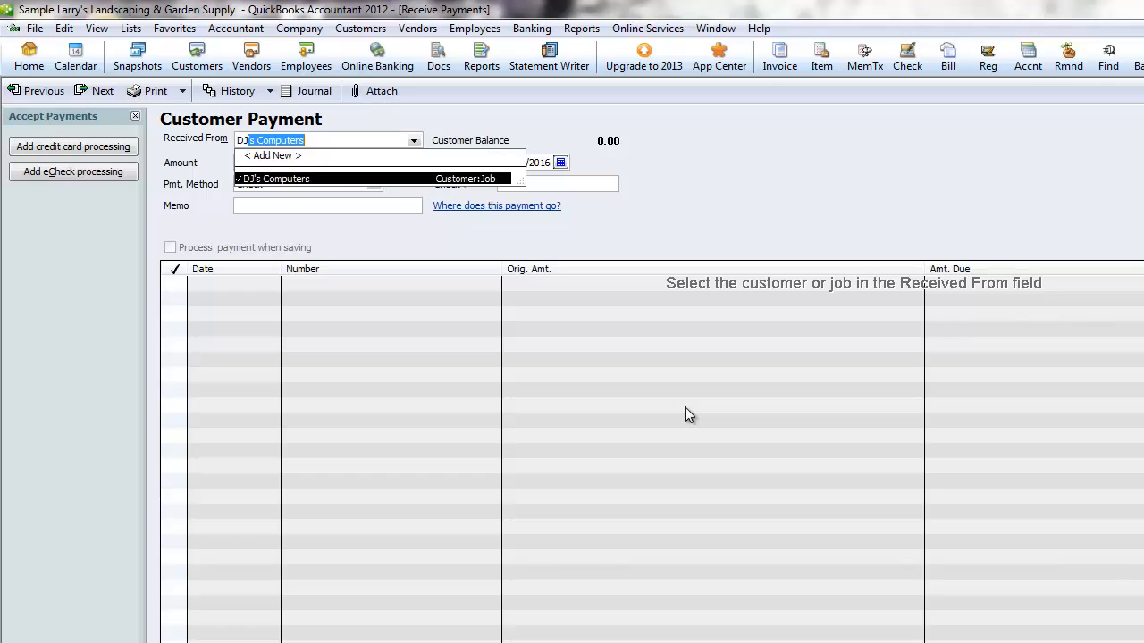
Apply the DJ's Computers payment to invoice 143 with the 75.00 amount calculated automatically
{"action": "left_click", "coordinate": [272, 179]}
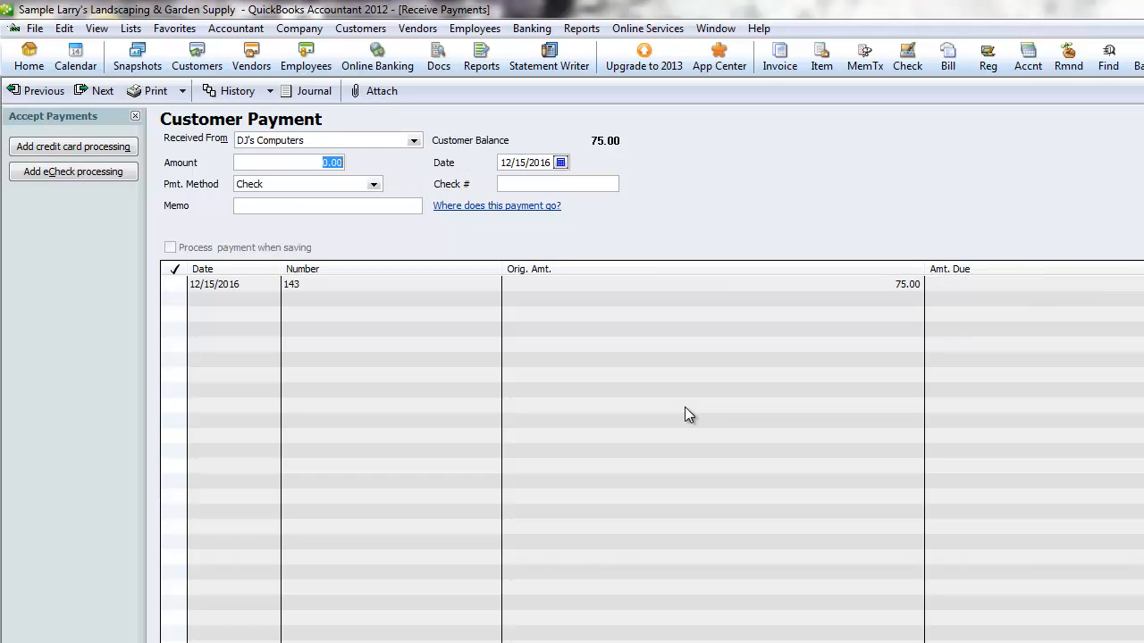
{"action": "mouse_move", "coordinate": [911, 301]}
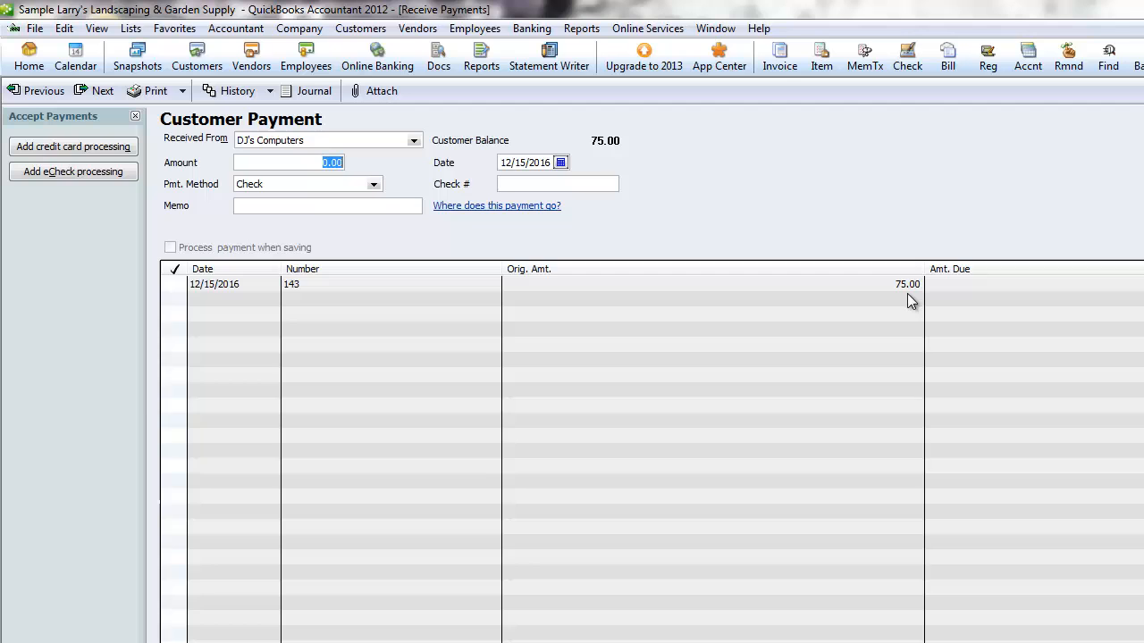
{"action": "left_click", "coordinate": [176, 284]}
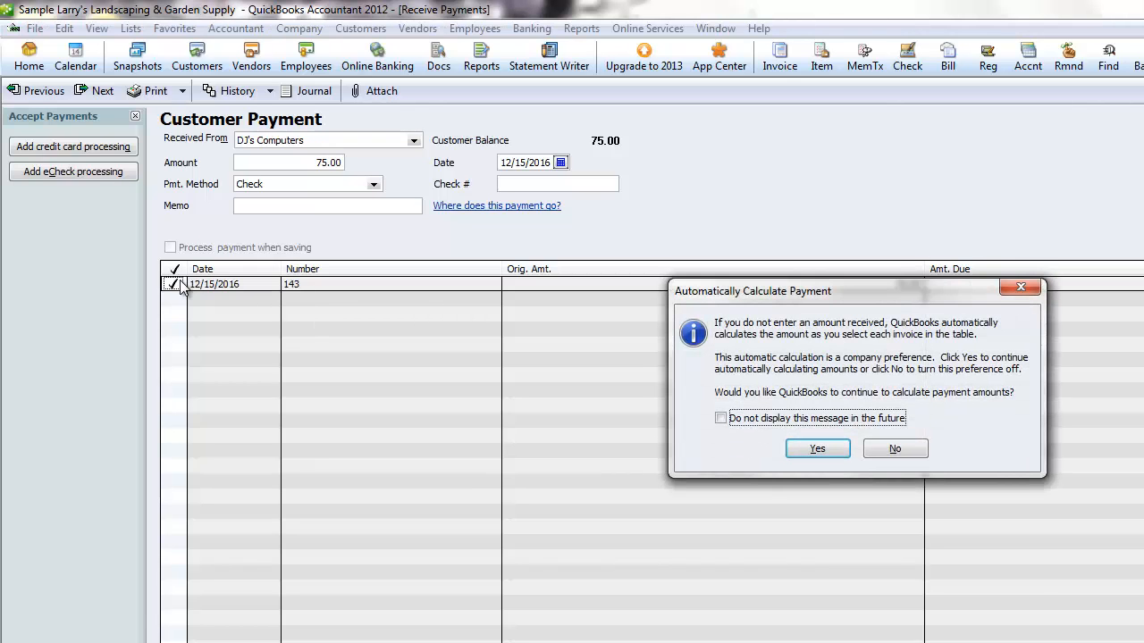
{"action": "left_click", "coordinate": [816, 449]}
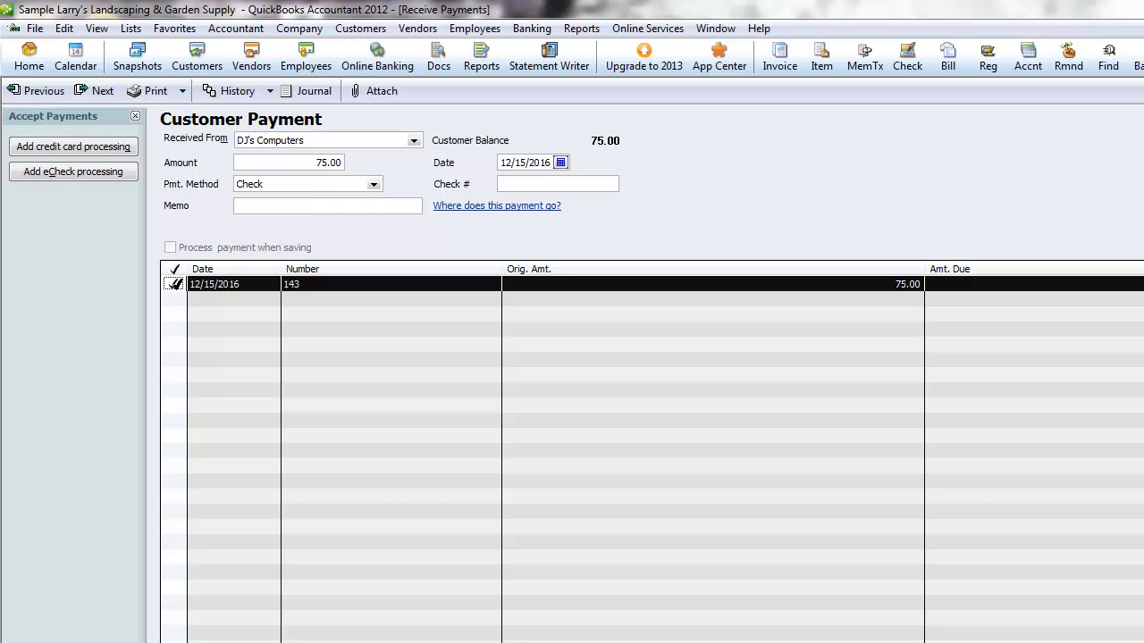
{"action": "left_click", "coordinate": [175, 282]}
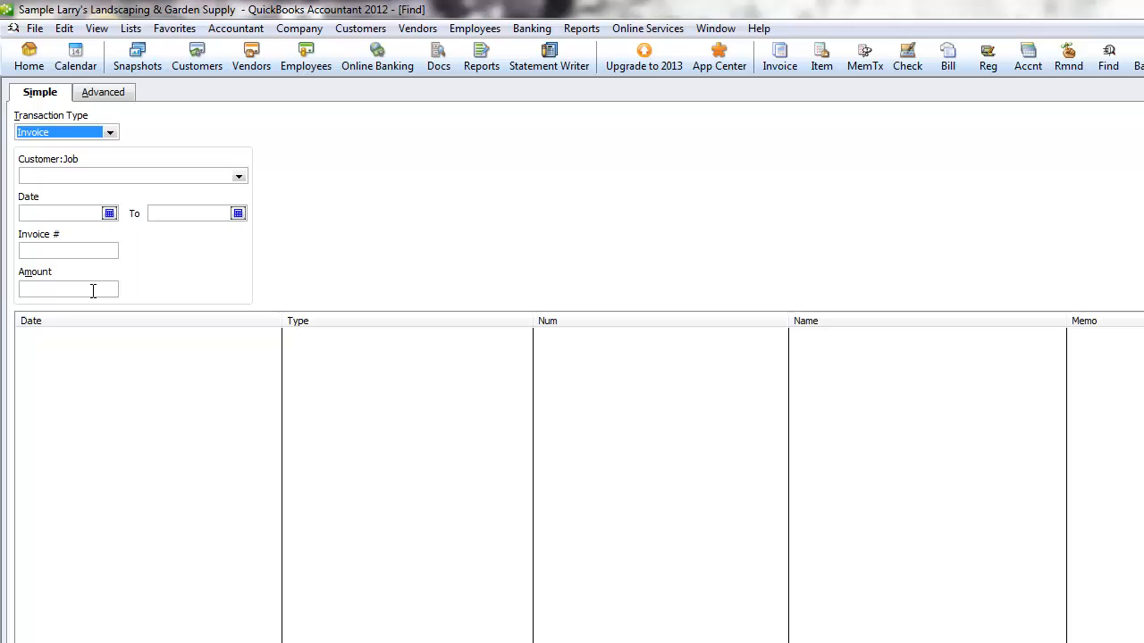
Find Invoice transactions for DJ's Computers with amount 75.00
{"action": "left_click", "coordinate": [109, 132]}
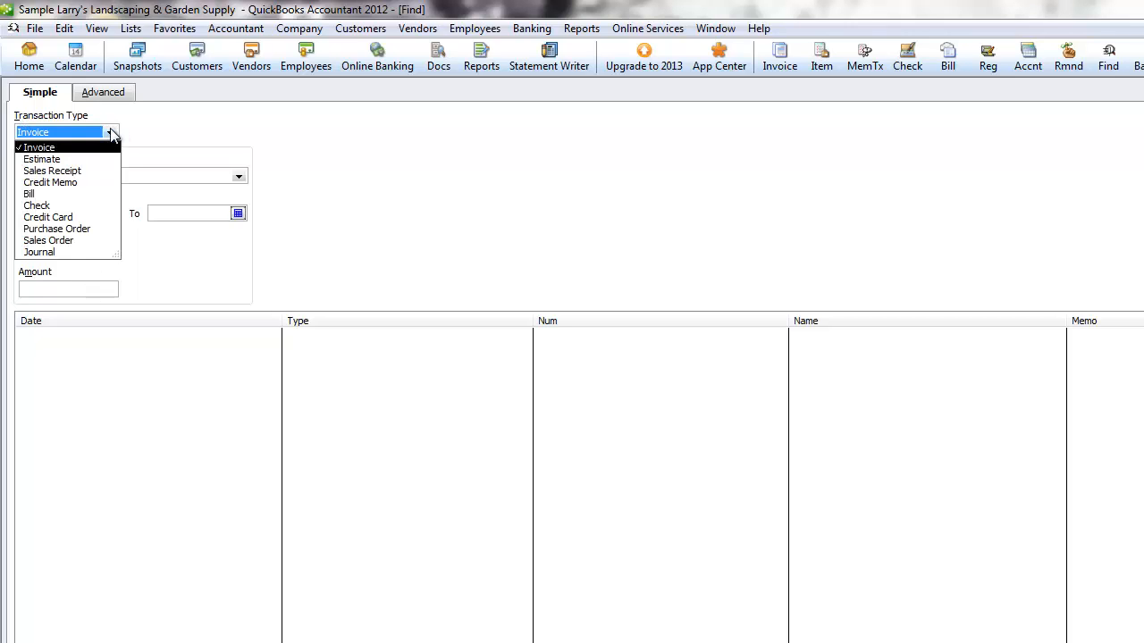
{"action": "left_click", "coordinate": [39, 147]}
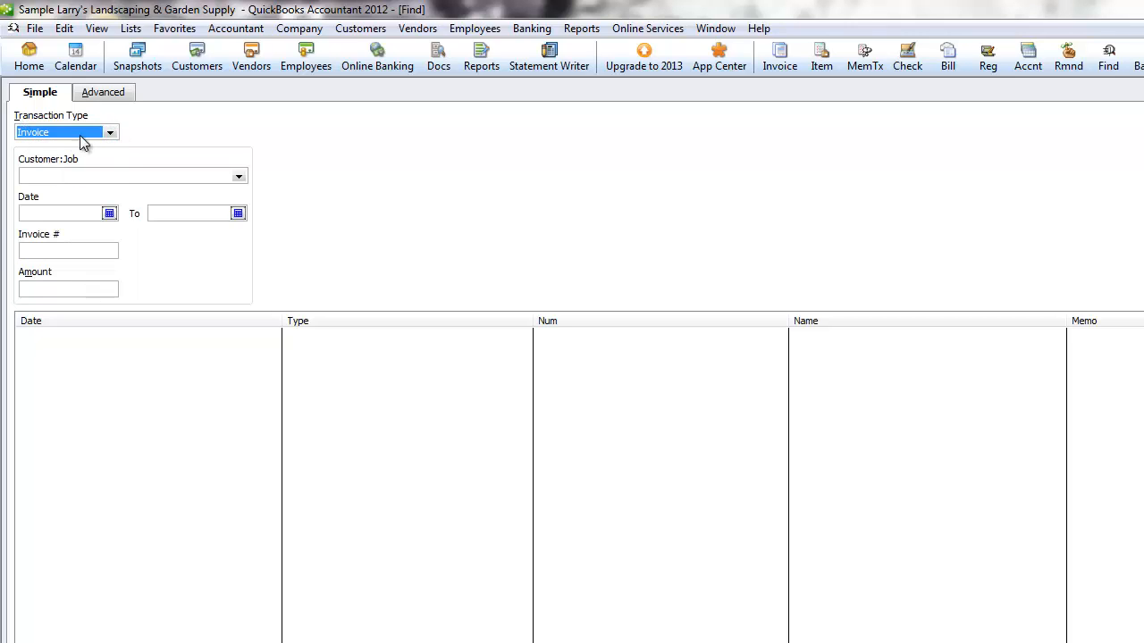
{"action": "left_click", "coordinate": [125, 175]}
{"action": "type", "text": "DJ's Computers"}
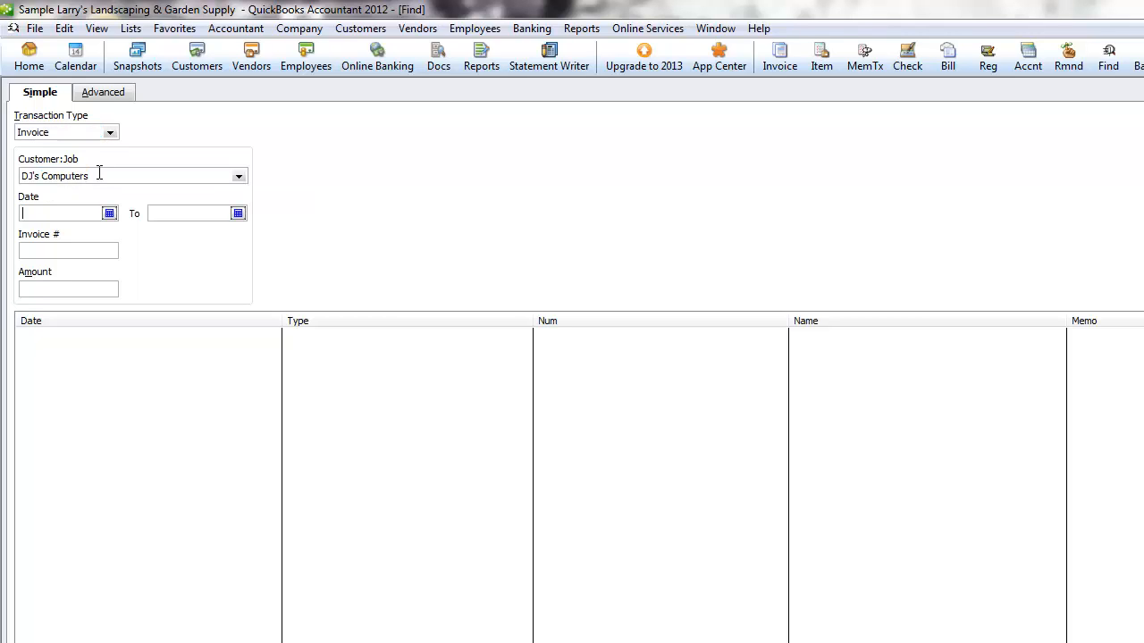
{"action": "type", "text": "75.00"}
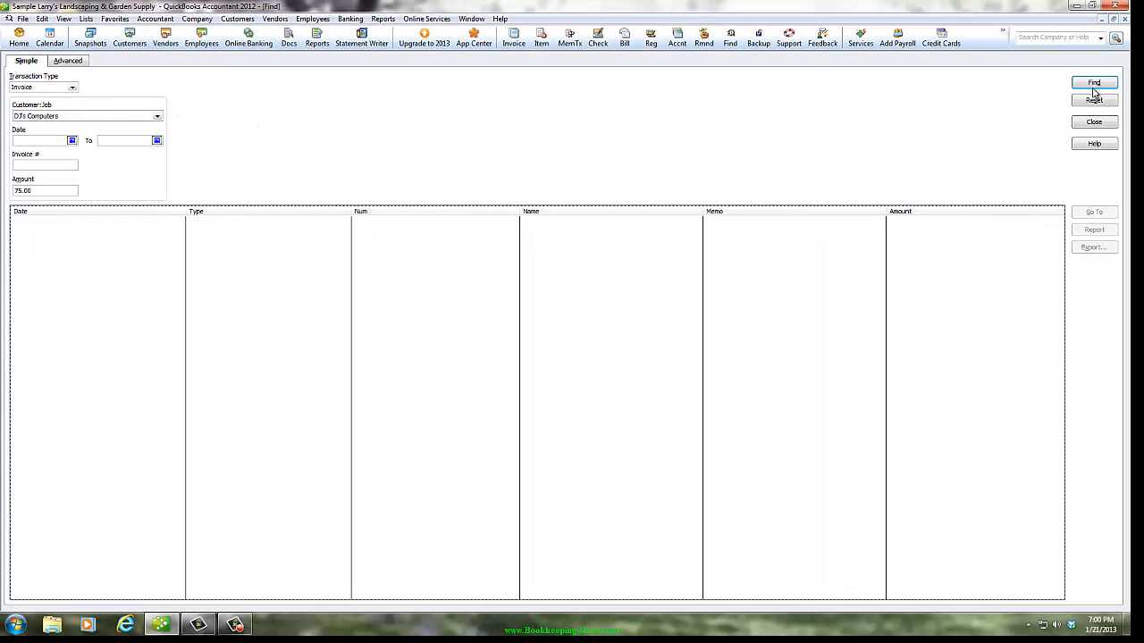
{"action": "left_click", "coordinate": [1094, 82]}
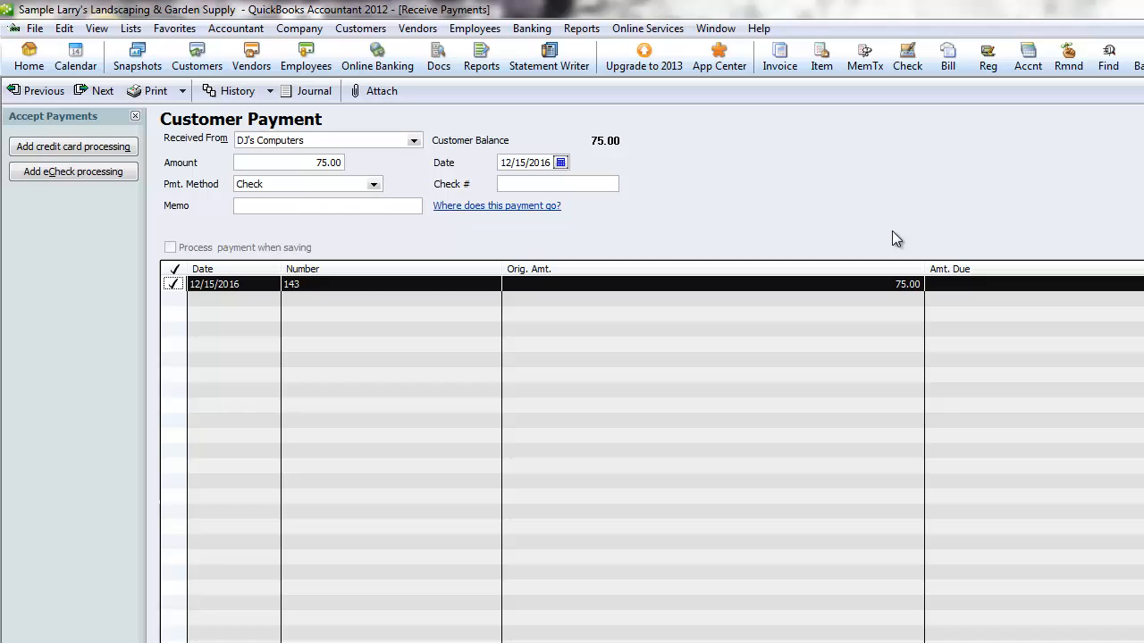
{"action": "mouse_move", "coordinate": [339, 157]}
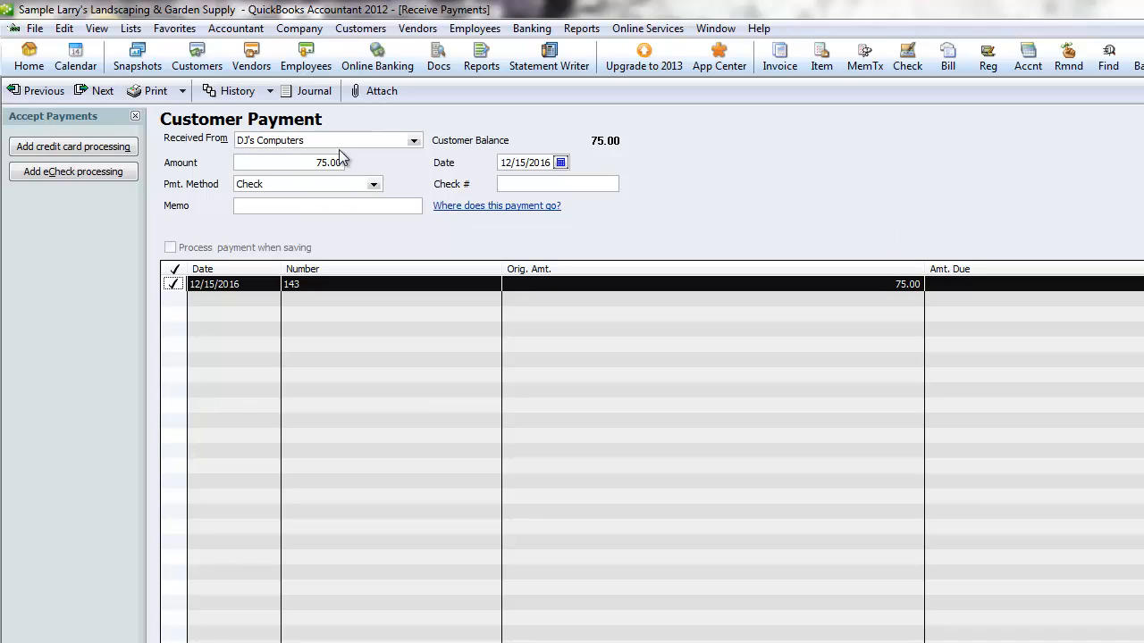
{"action": "mouse_move", "coordinate": [355, 175]}
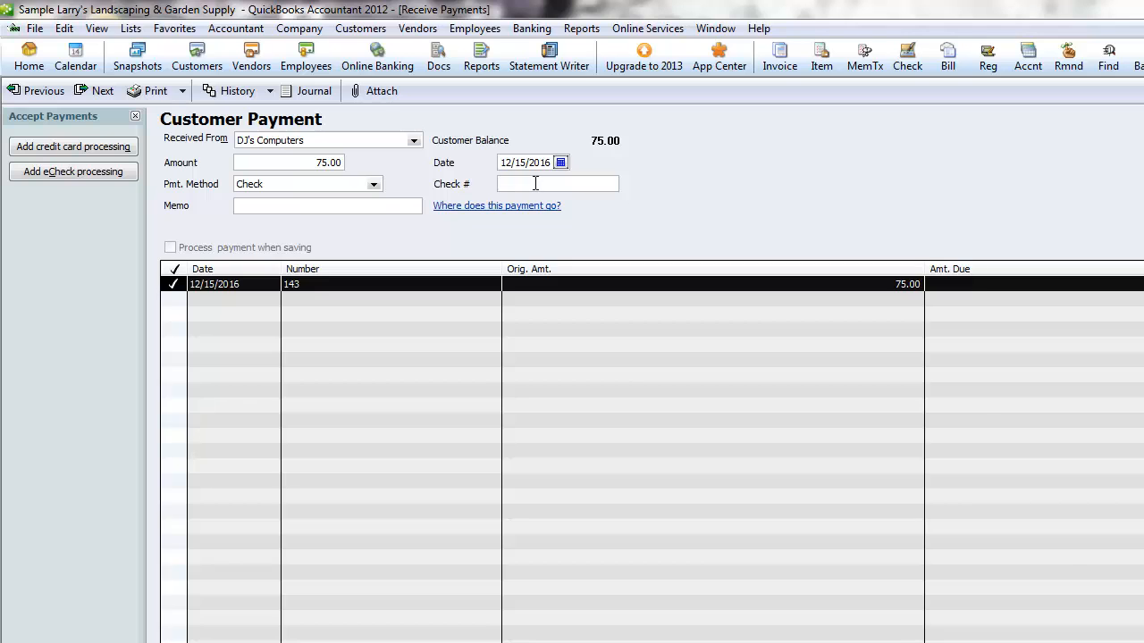
Record check number 1221 on the DJ's Computers payment
{"action": "type", "text": "1221"}
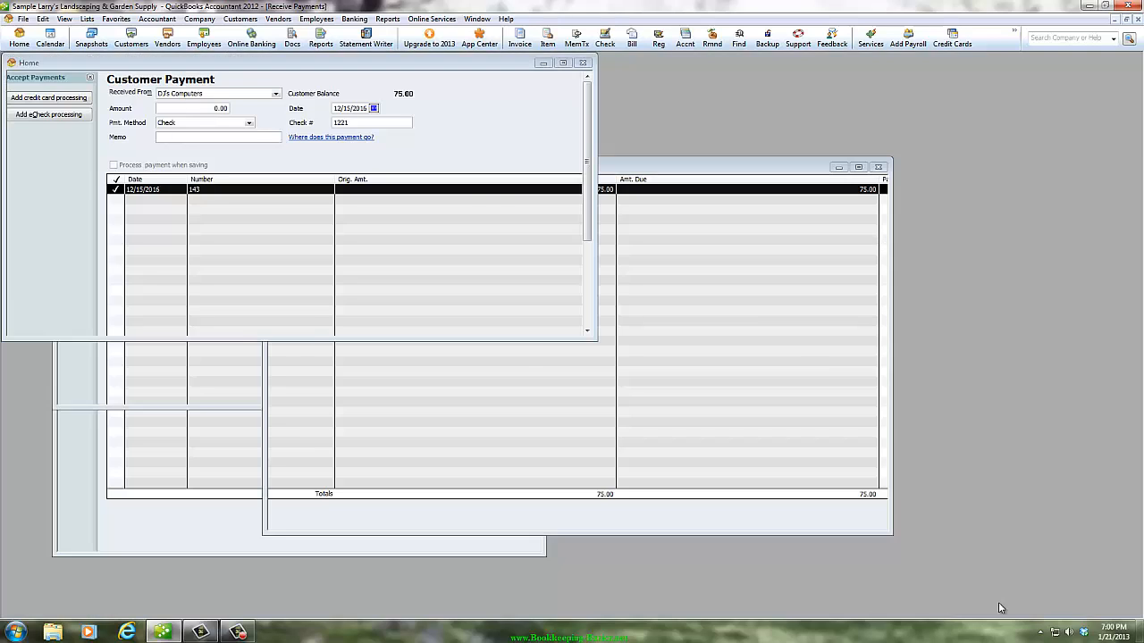
Save the payment and return to the Home screen
{"action": "left_click", "coordinate": [579, 62]}
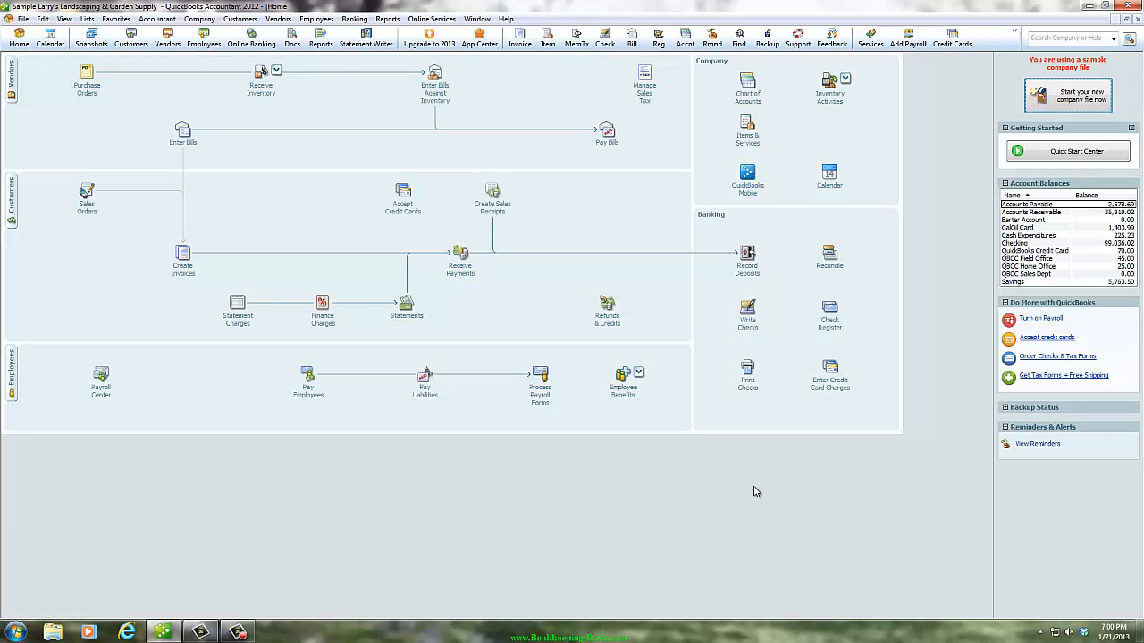
{"action": "mouse_move", "coordinate": [751, 488]}
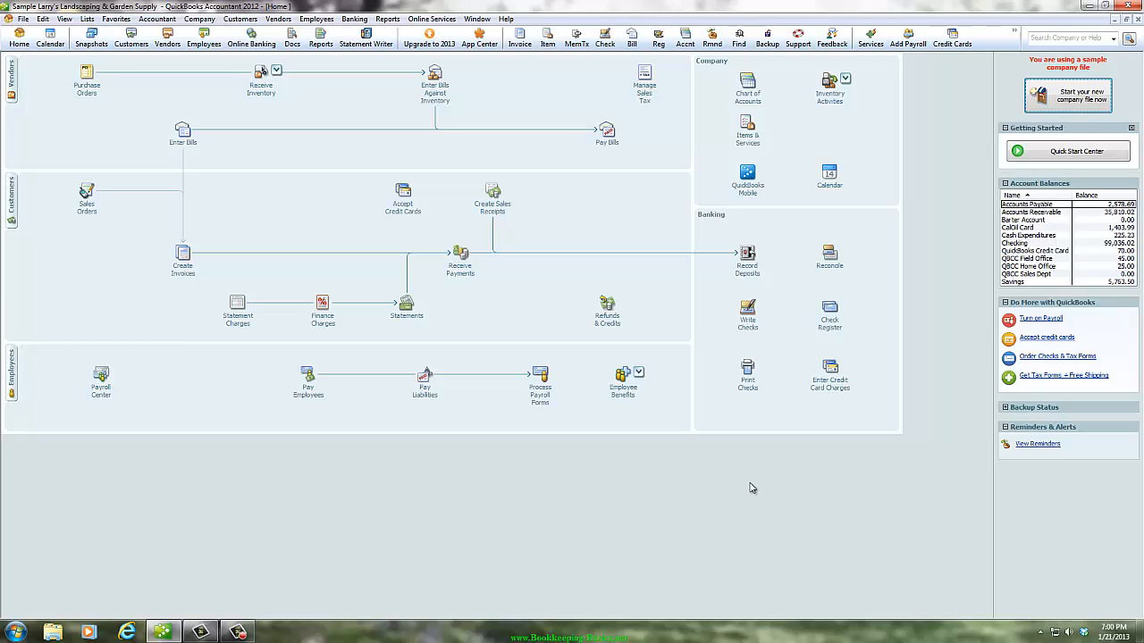